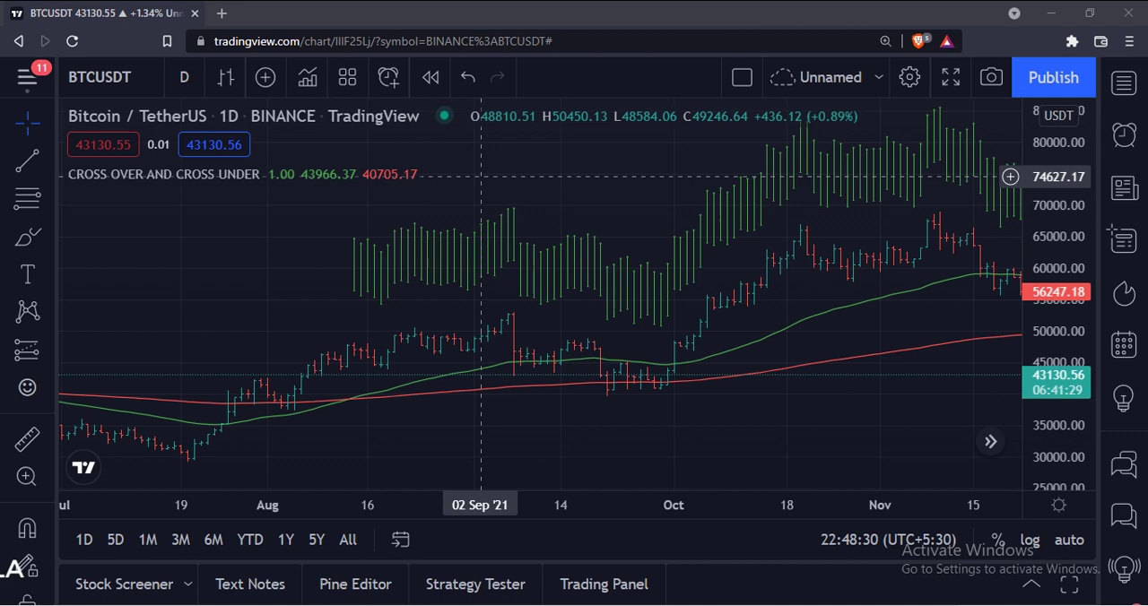
# - Show the CROSS OVER AND CROSS UNDER script source with its EMA50/EMA200 and arrow code in the Pine Editor
pyautogui.moveTo(296, 377); pyautogui.dragTo(404, 449)
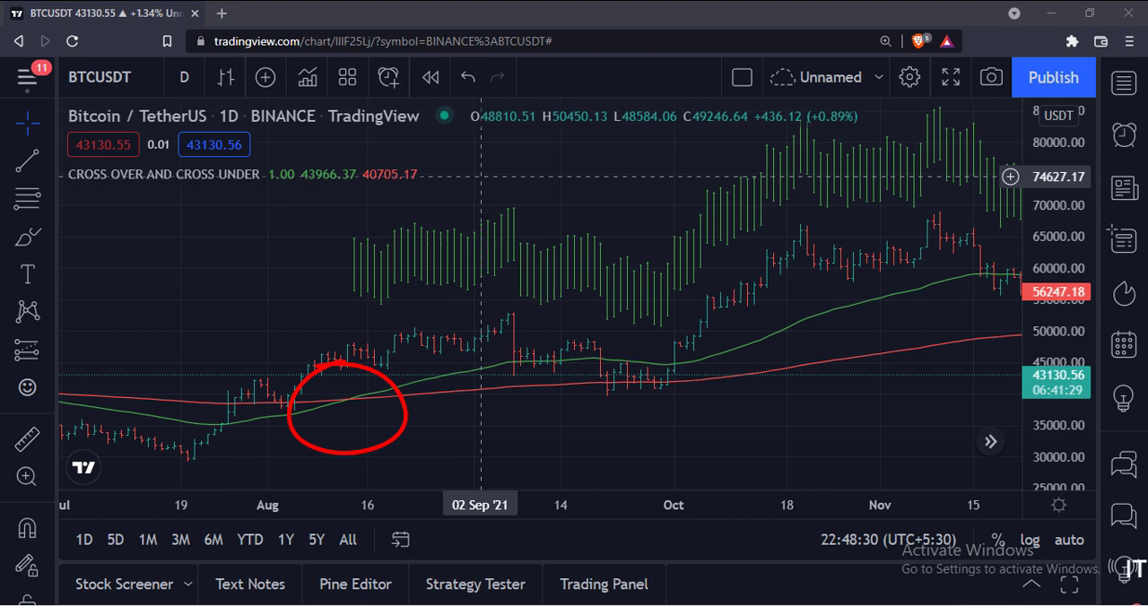
pyautogui.click(356, 585)
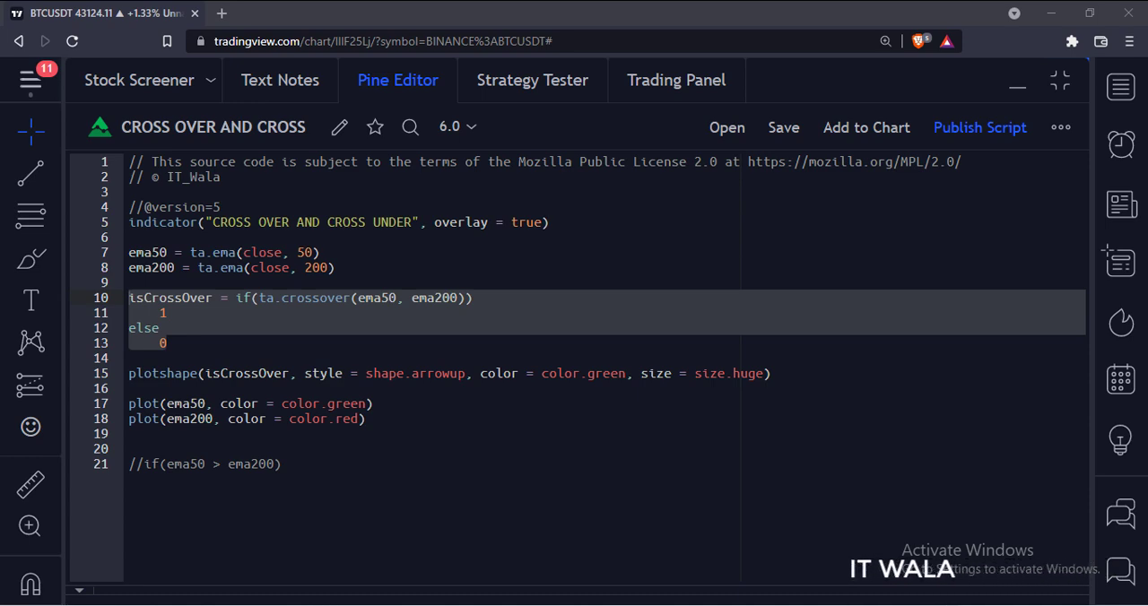